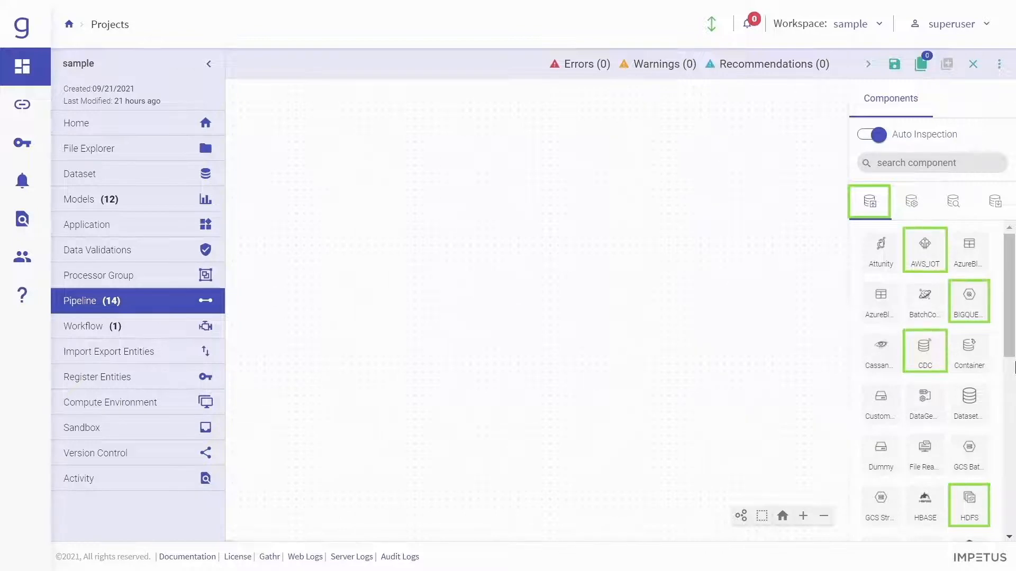
mouse_move(968, 505)
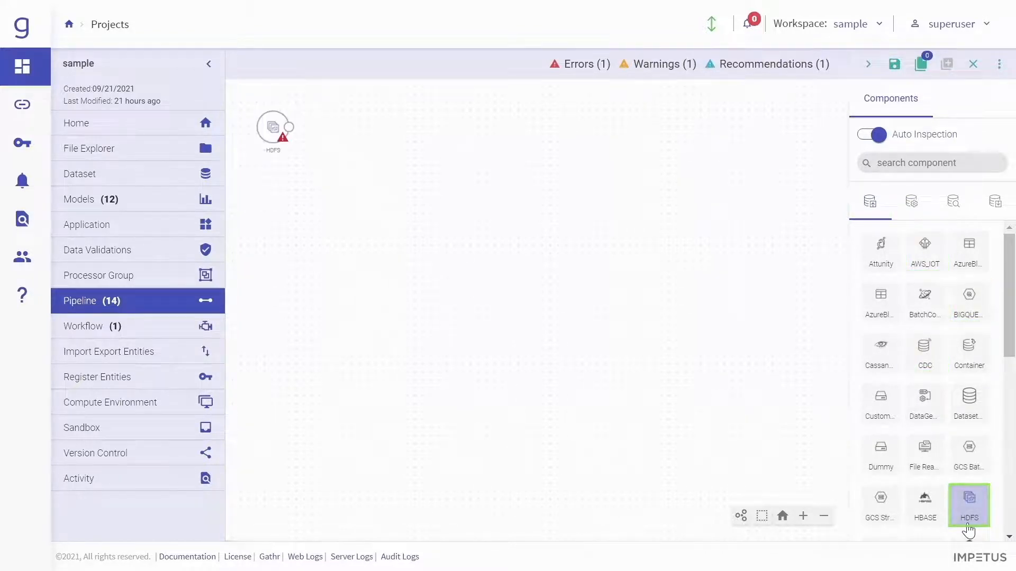
- Bring up the context options of the HDFS source node on the canvas
right_click(272, 128)
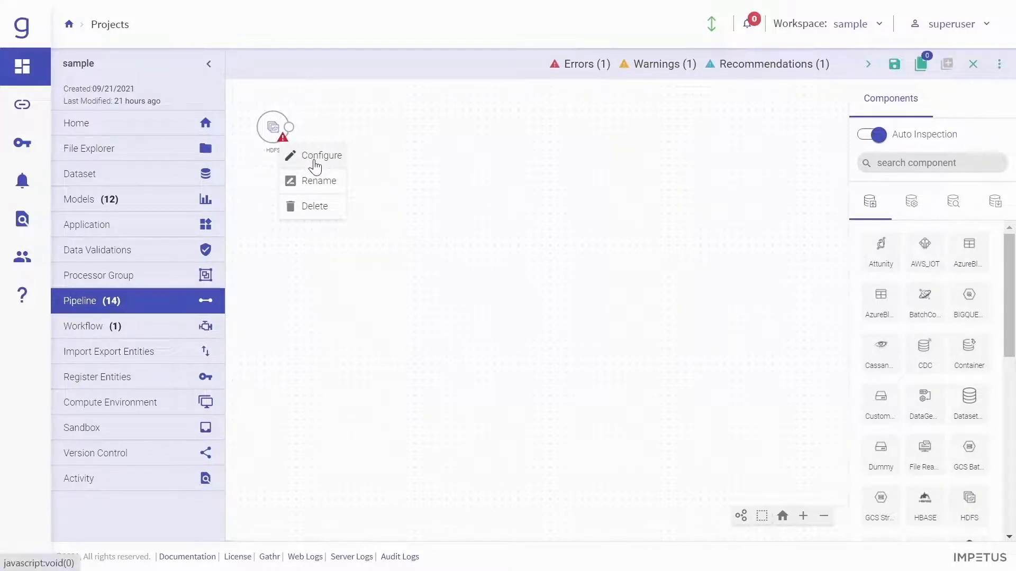
- Complete the HDFS source's Configure wizard so its error clears and a 100-record preview shows
left_click(322, 156)
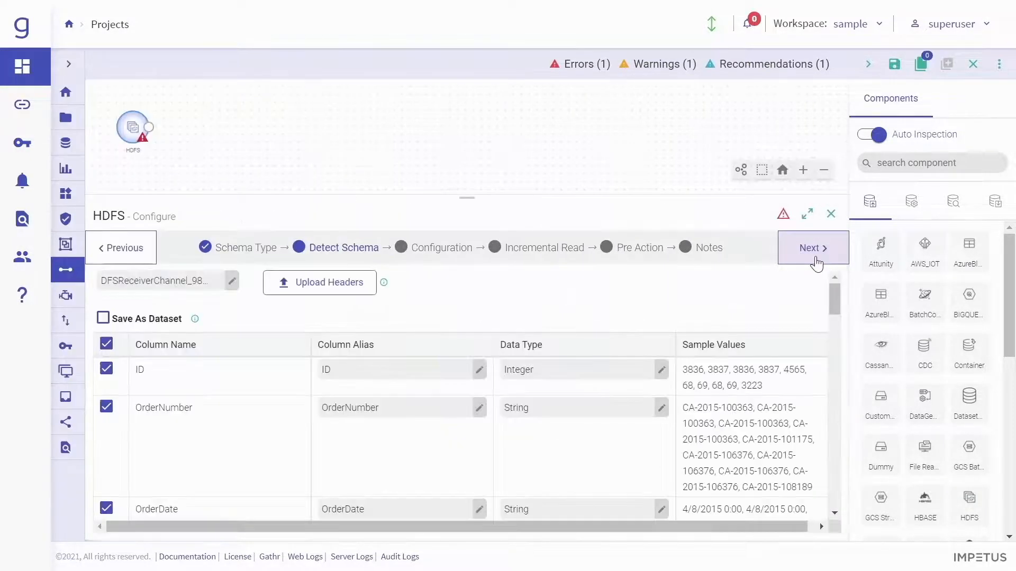
left_click(812, 248)
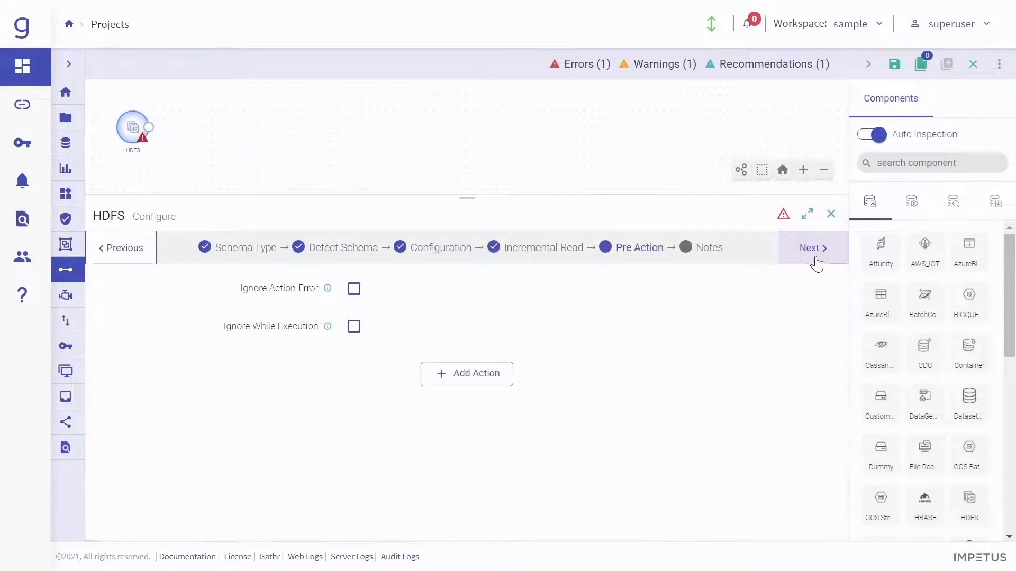
left_click(813, 247)
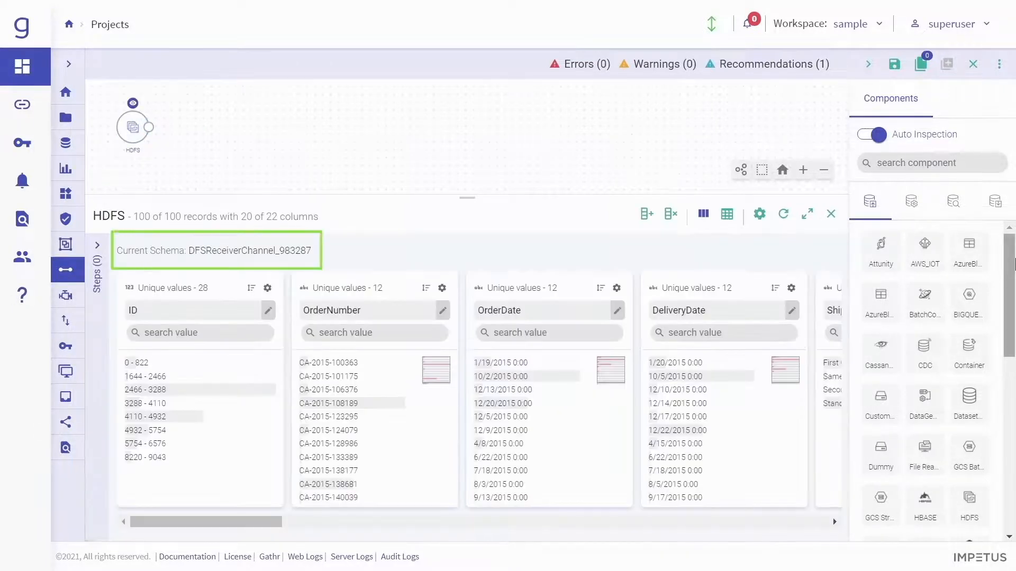
mouse_move(913, 201)
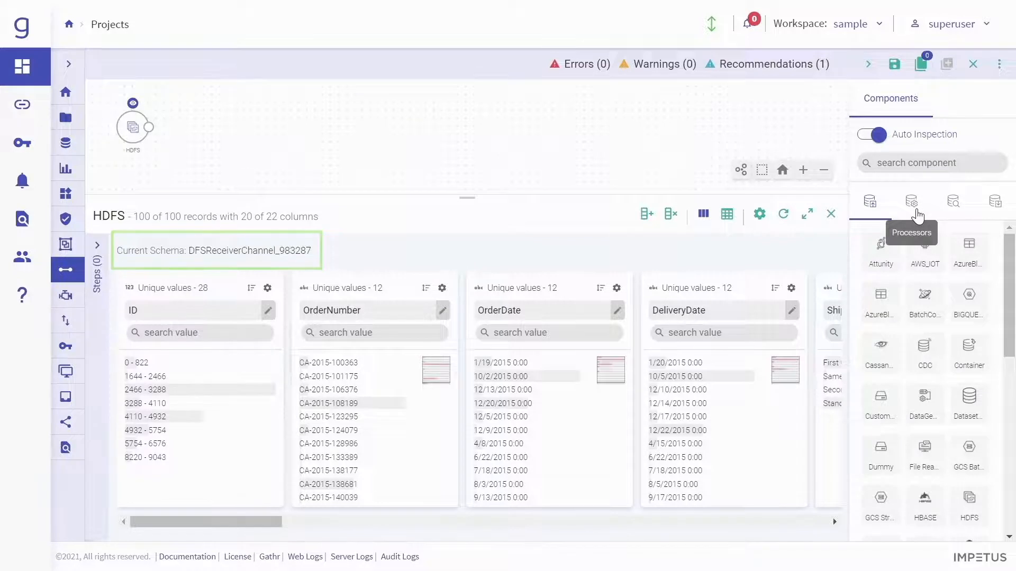
- Place a Drop processor after the HDFS source and start configuring it
left_click(911, 201)
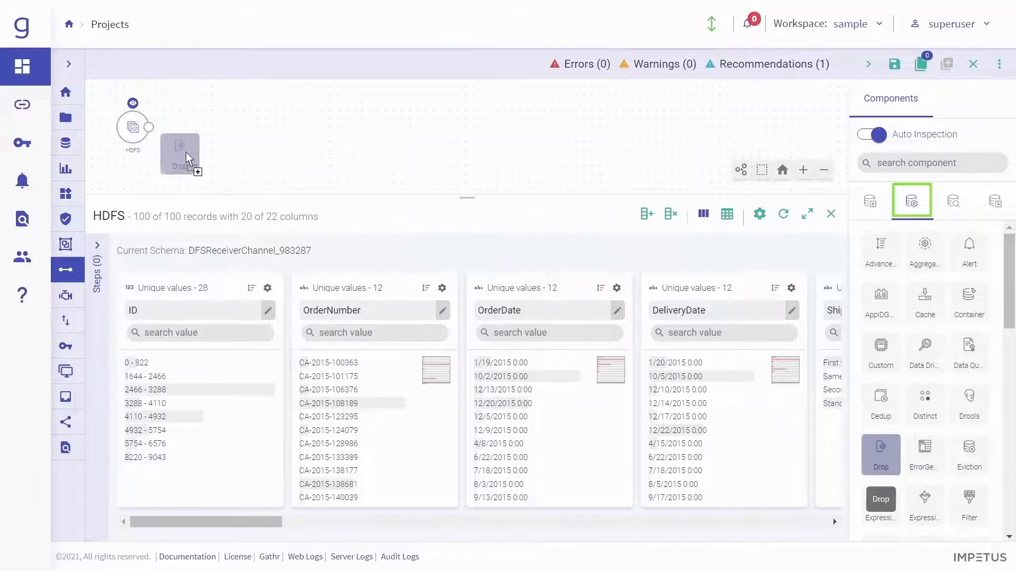
left_click_drag(180, 153, 176, 128)
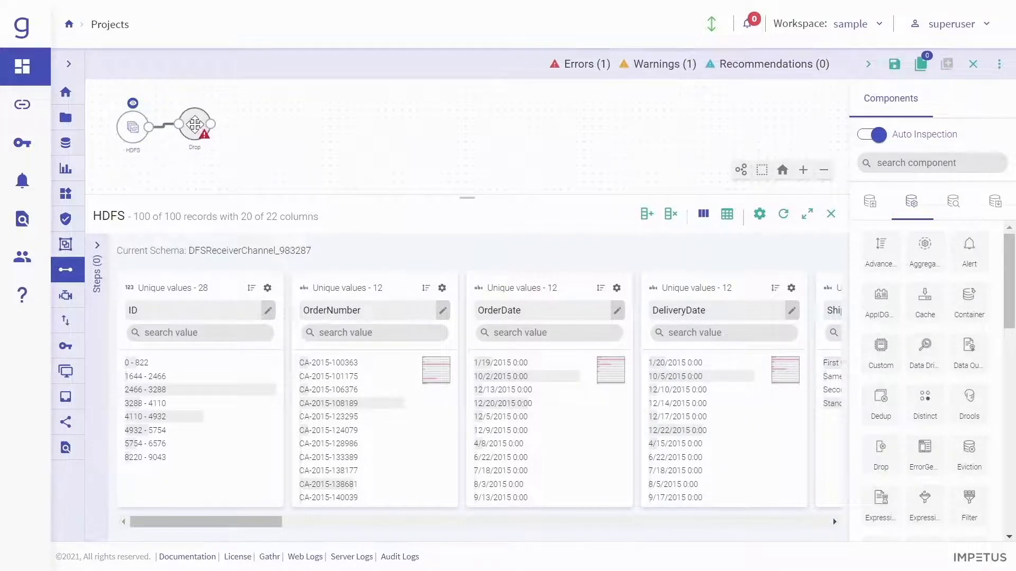
right_click(195, 125)
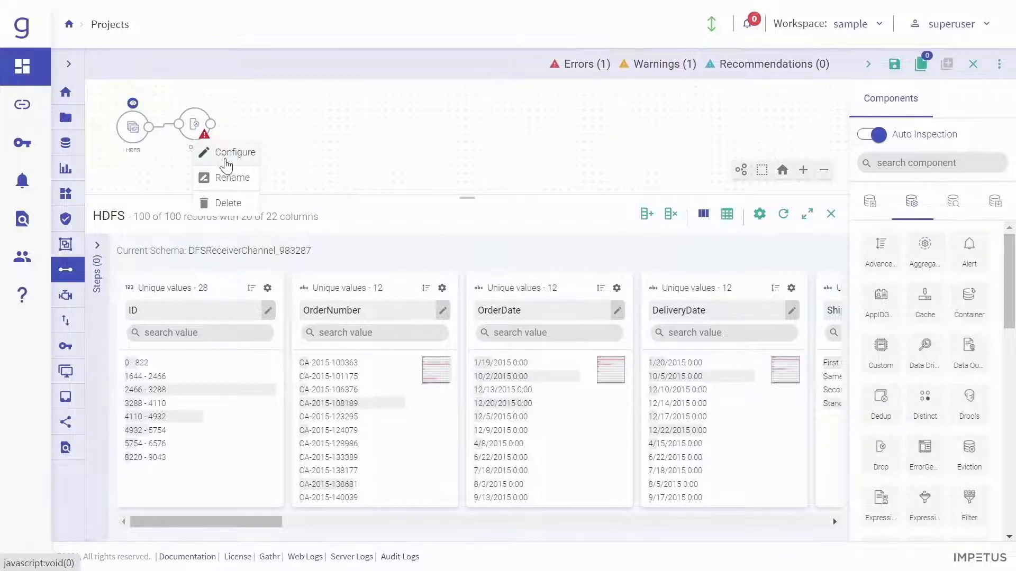
left_click(235, 151)
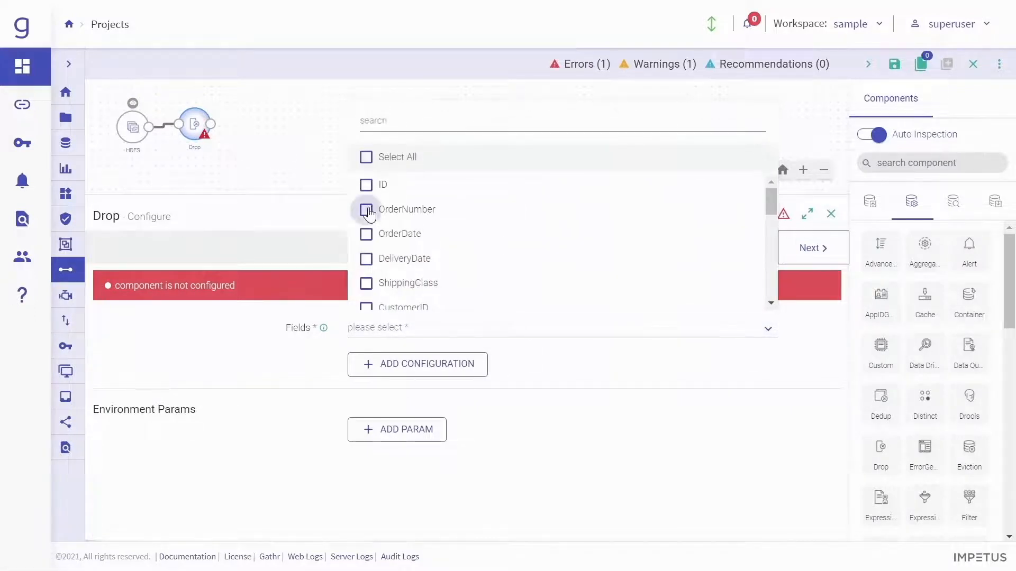
- Have the Drop processor remove the OrderNumber field, leaving 19 columns in the preview
left_click(365, 209)
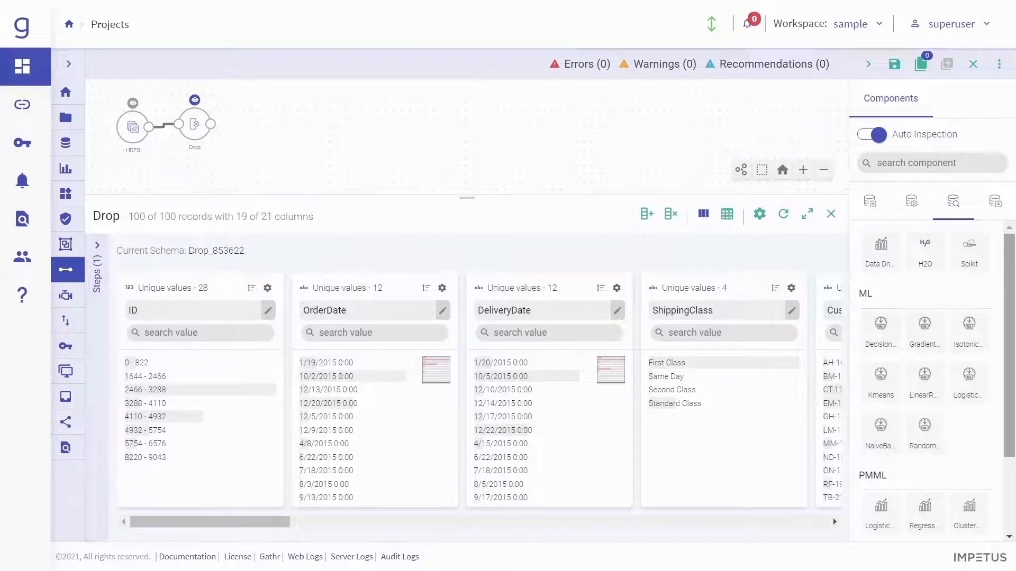
left_click(996, 201)
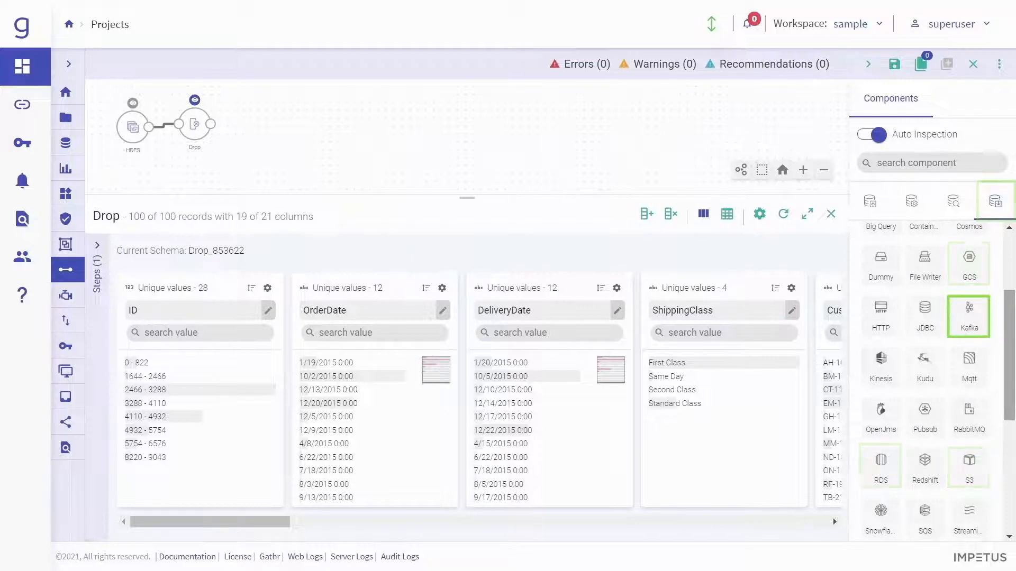
- Add a Kafka emitter after the Drop processor and save the pipeline
left_click(968, 317)
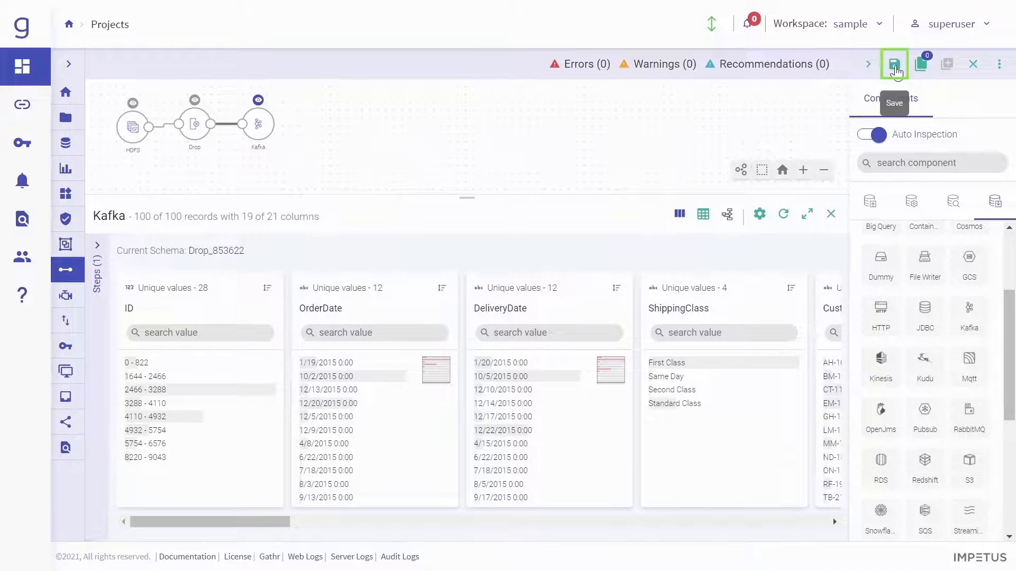
left_click(894, 64)
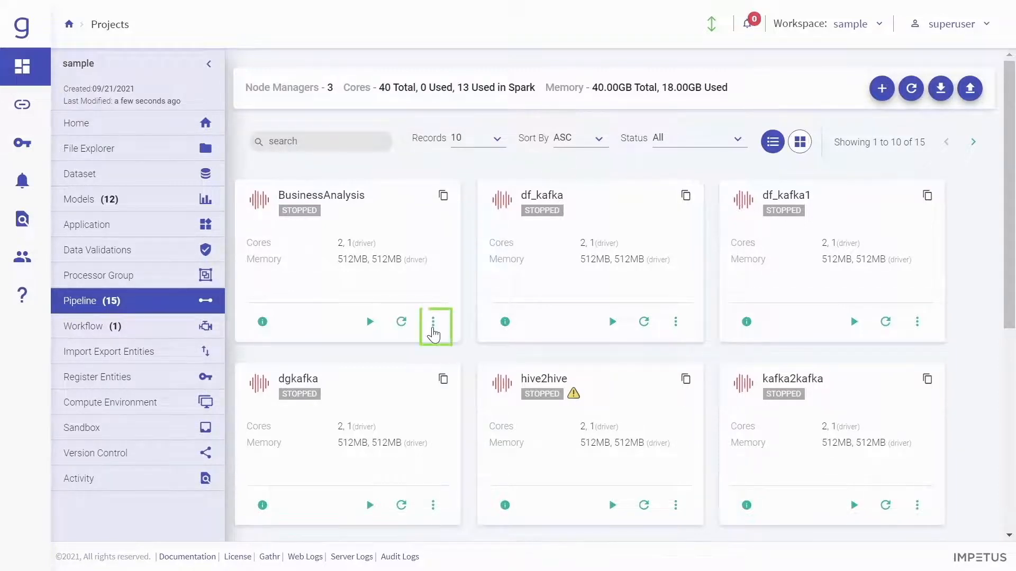
- Leave the pipeline list and begin a new workflow with a Start node
left_click(432, 321)
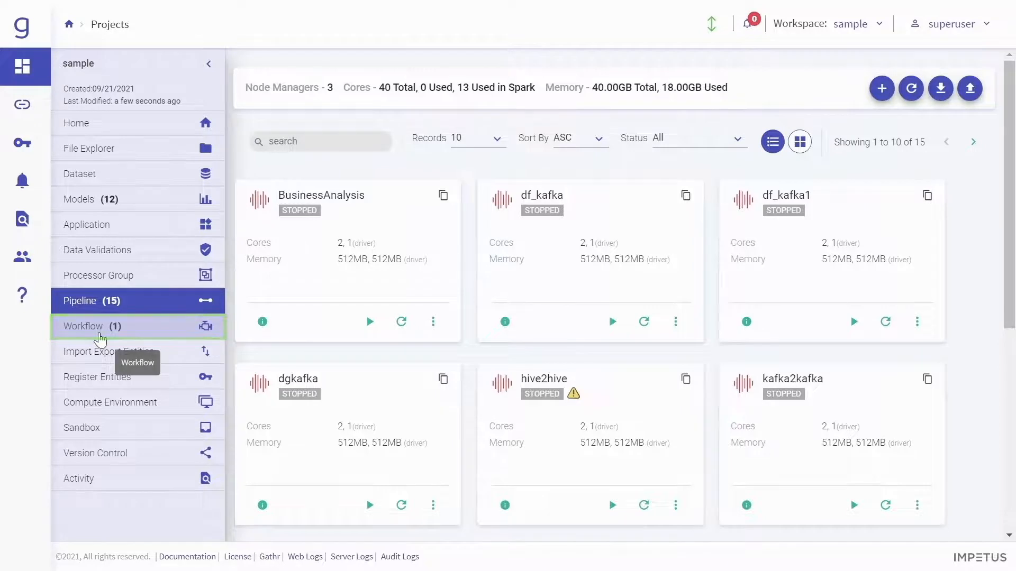
left_click(82, 326)
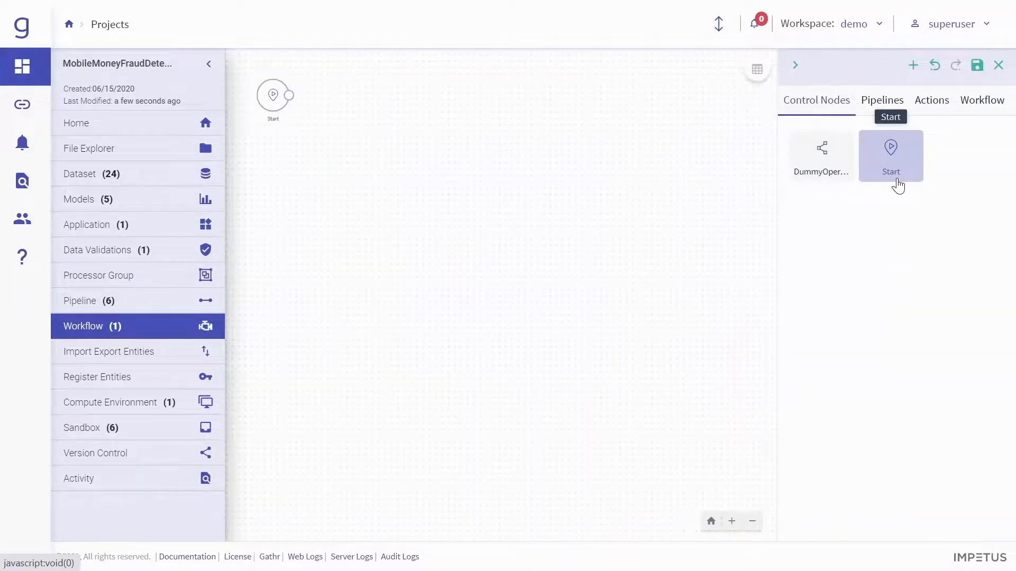
mouse_move(881, 99)
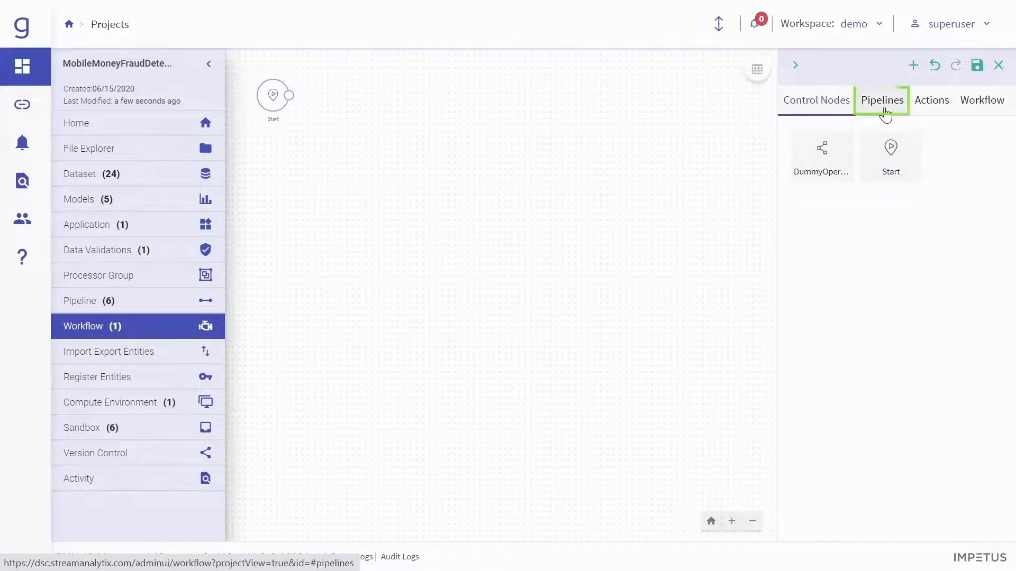
- Chain Business_Analysis, FraudDetectionTrainingPipeline and an Email action, then save as Business_Analytics
left_click(881, 99)
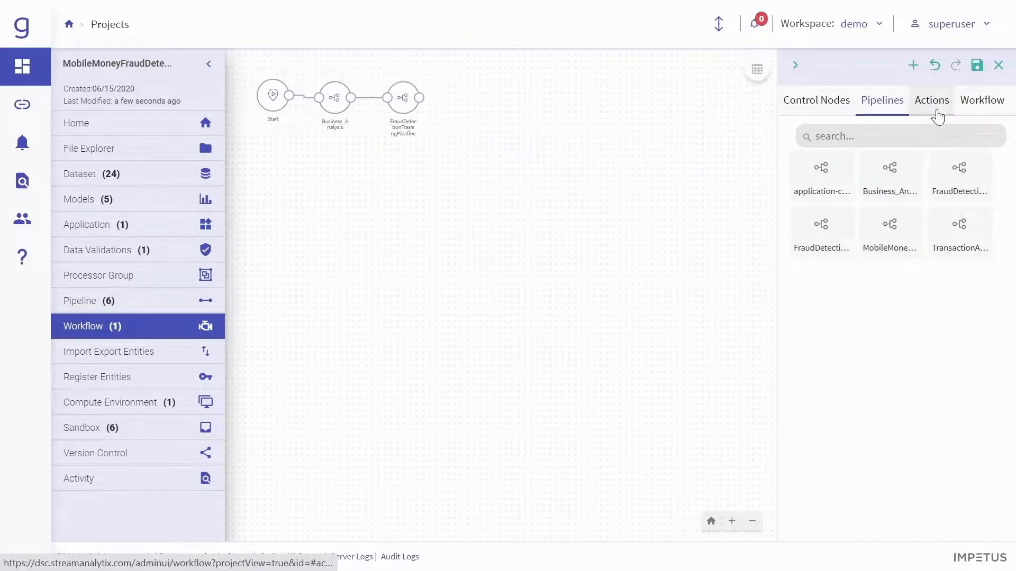
left_click(931, 100)
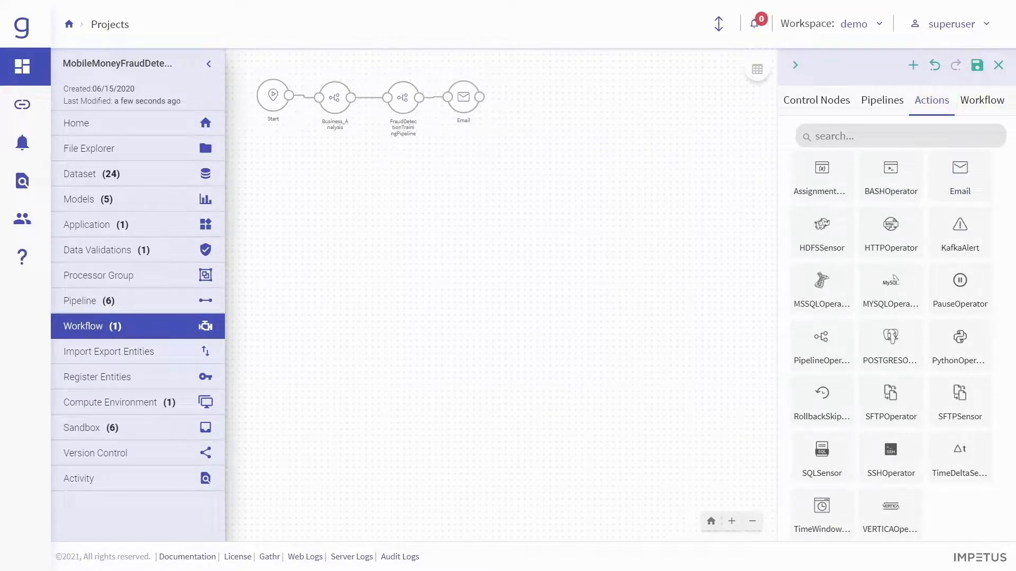
mouse_move(976, 64)
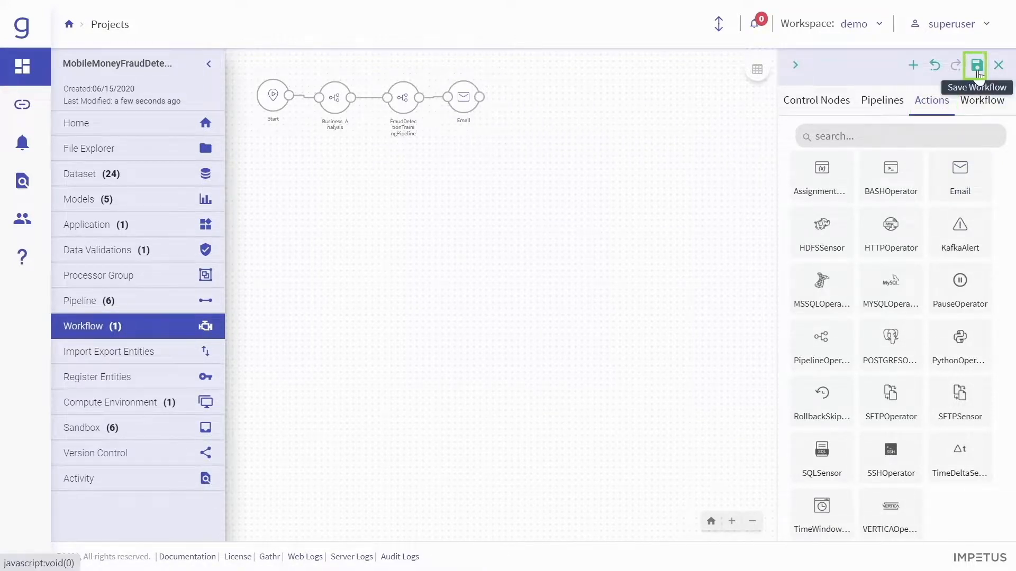
left_click(974, 64)
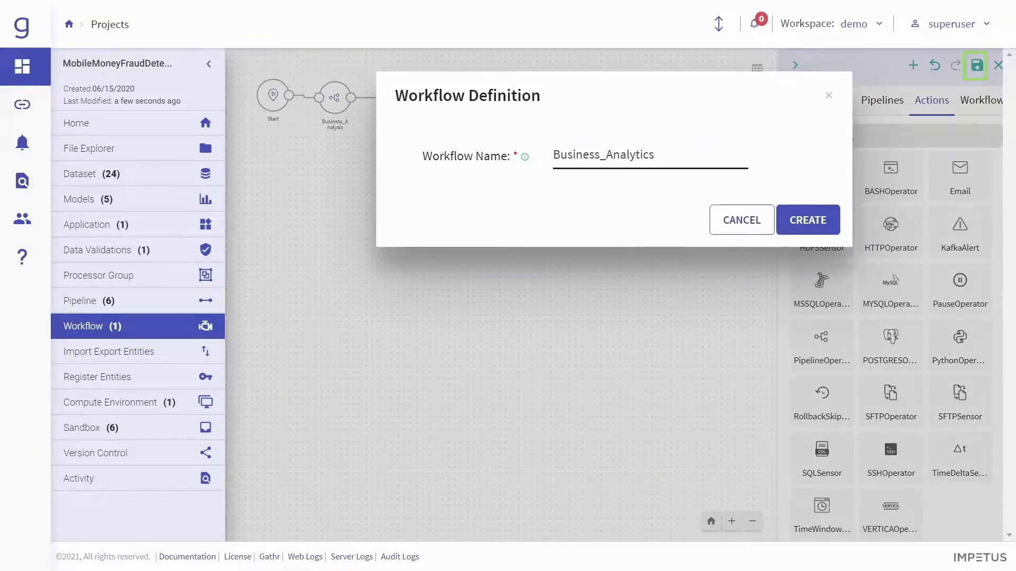
left_click(807, 221)
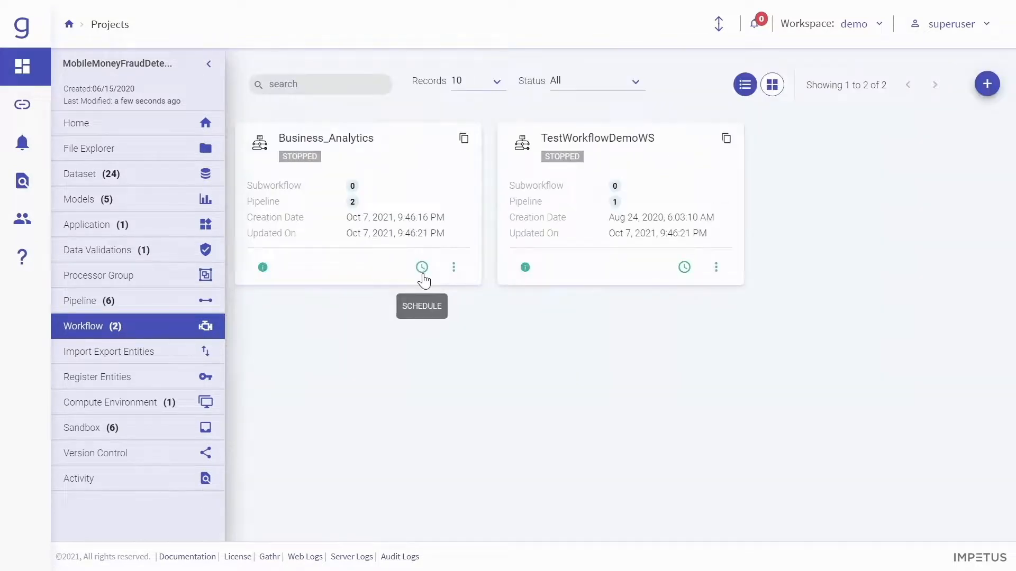